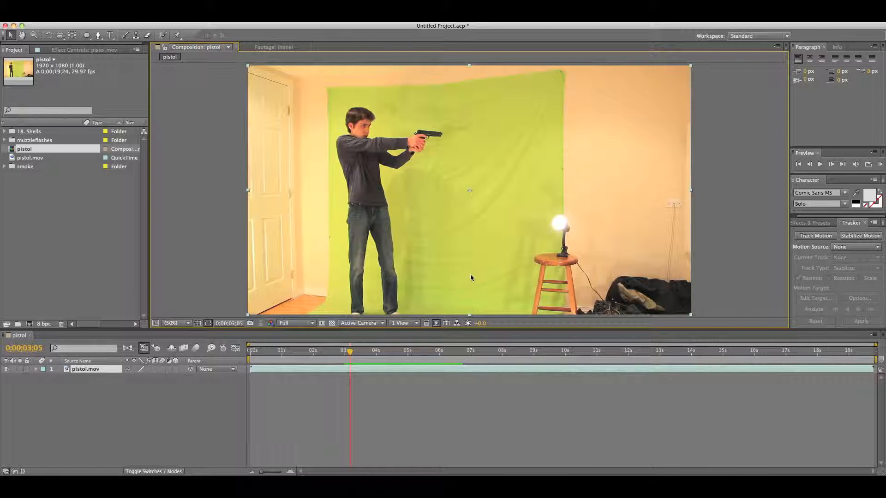
pyautogui.moveTo(396, 315)
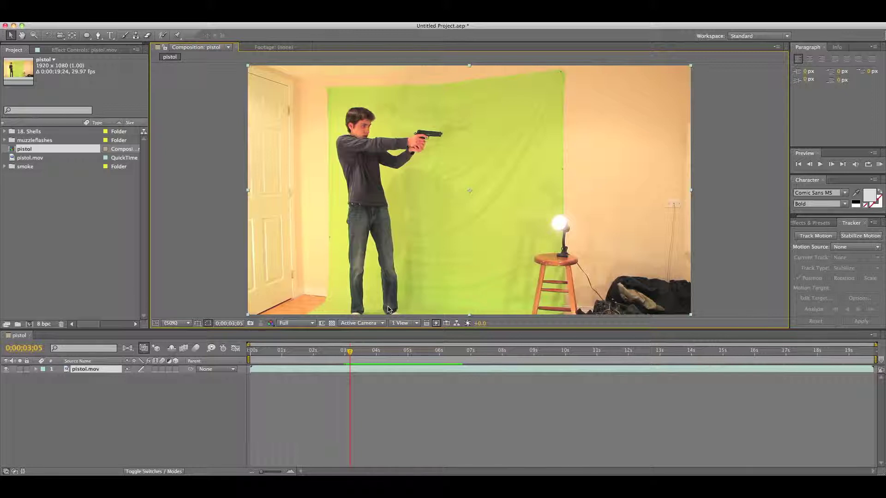
pyautogui.moveTo(364, 240)
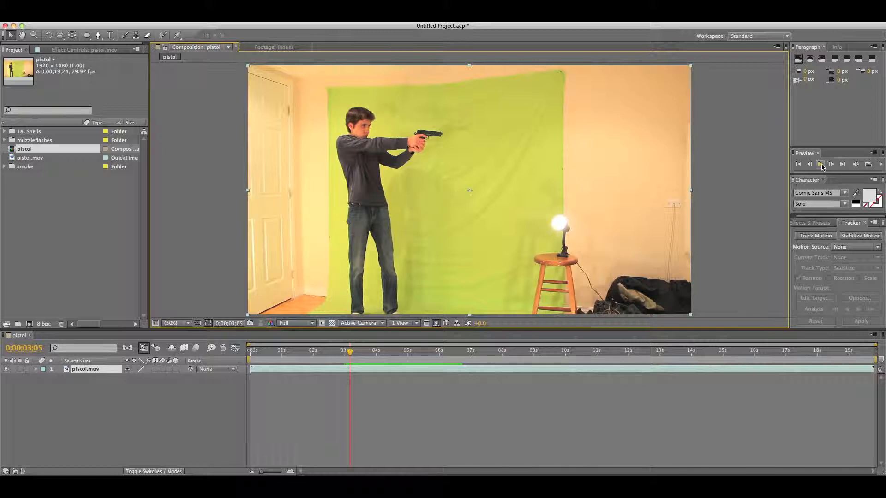
# Preview the gunshot footage to find the firing moment.
pyautogui.click(821, 164)
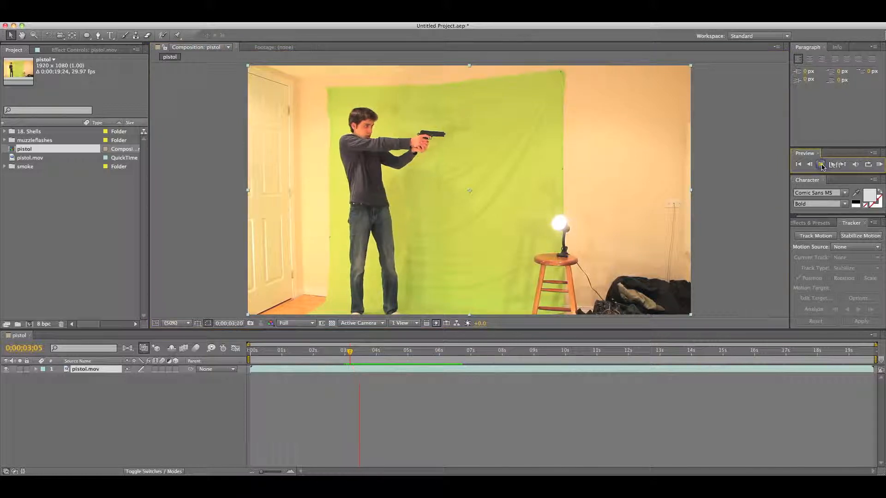
pyautogui.click(821, 165)
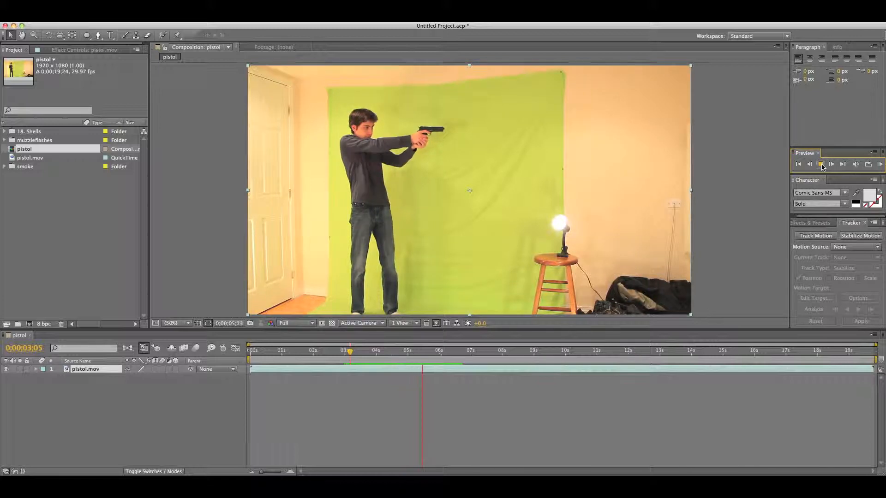
pyautogui.click(821, 164)
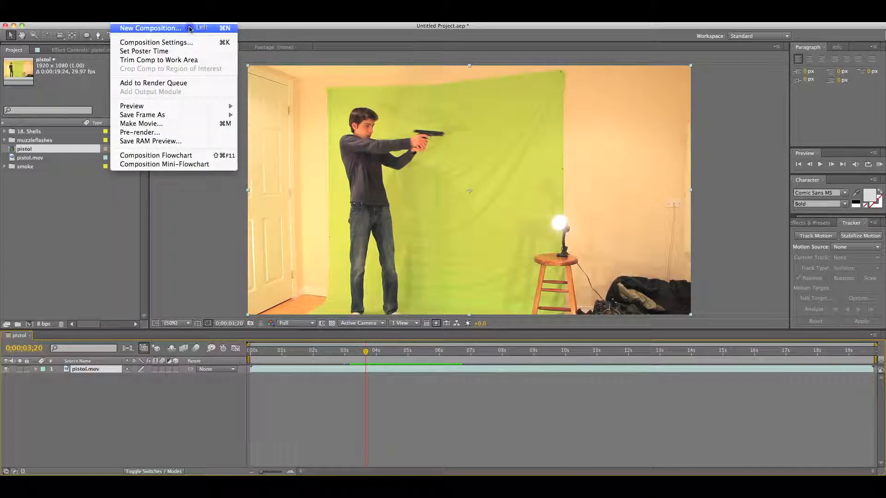
# Create a new 1920×1080 composition holding a white comp-size solid for the flash shape.
pyautogui.click(151, 27)
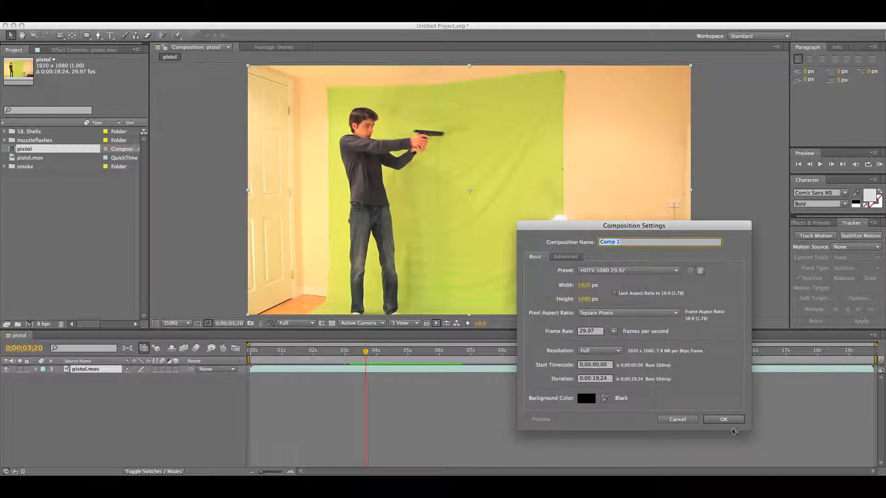
pyautogui.click(723, 419)
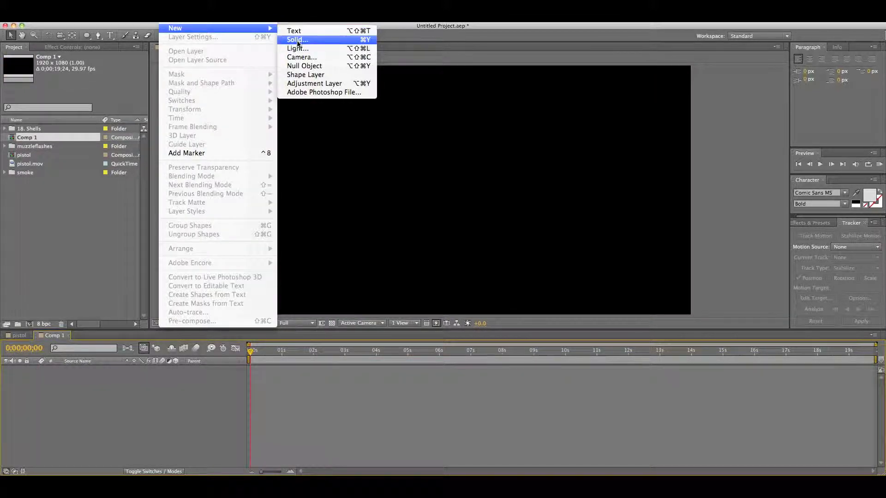
pyautogui.click(297, 40)
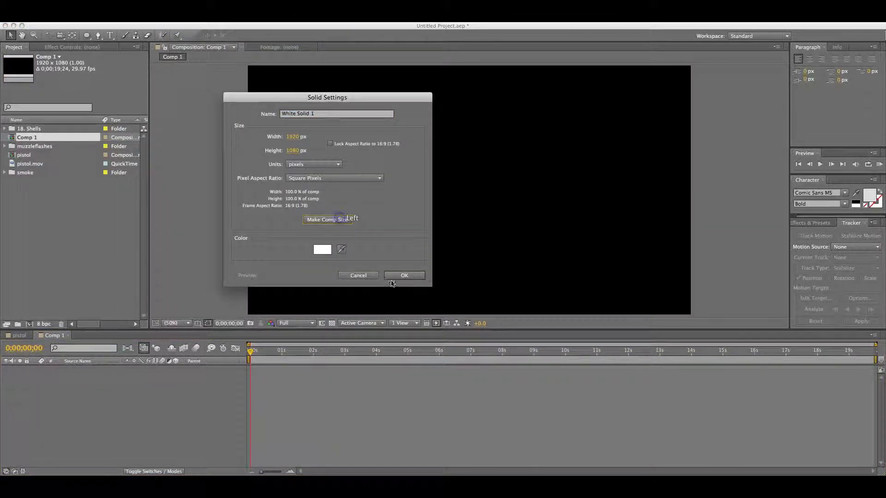
pyautogui.click(405, 275)
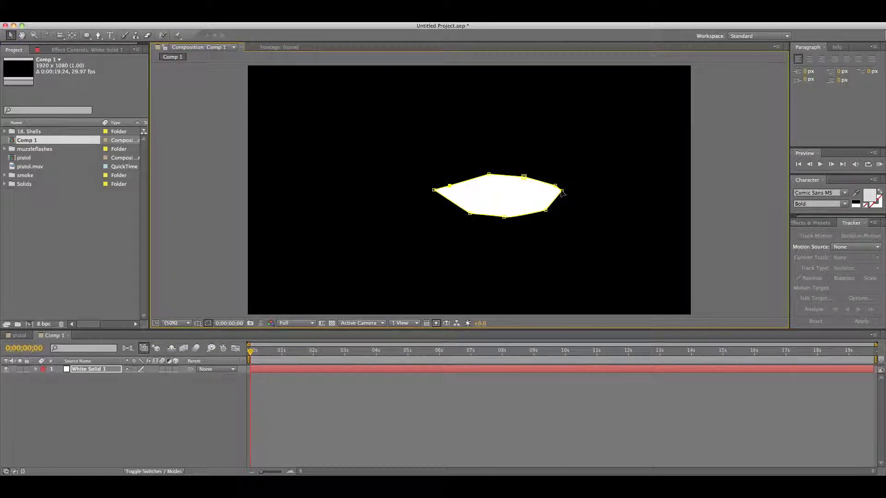
# Apply CC Radial Fast Blur to the White Solid so its light streaks outward.
pyautogui.click(216, 28)
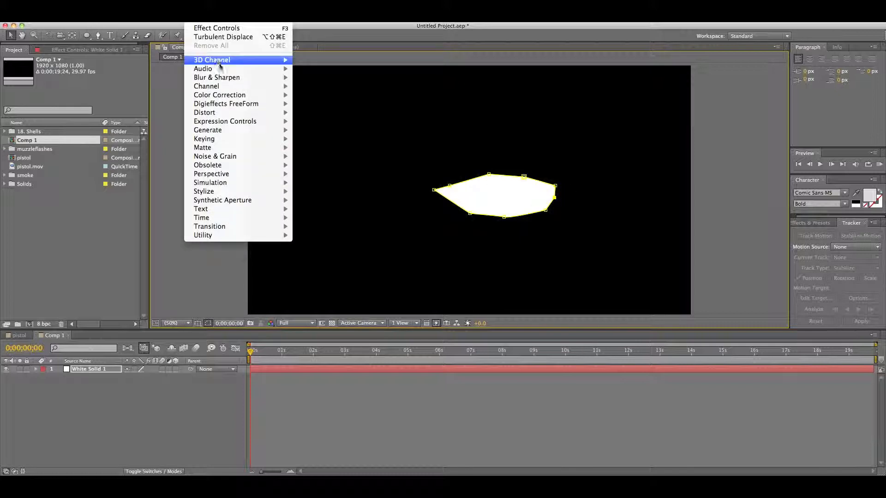
pyautogui.moveTo(216, 78)
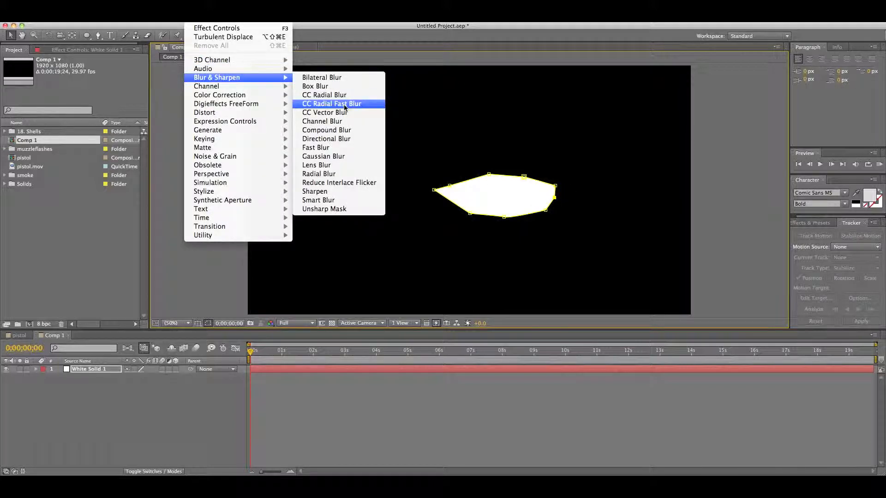
pyautogui.click(331, 104)
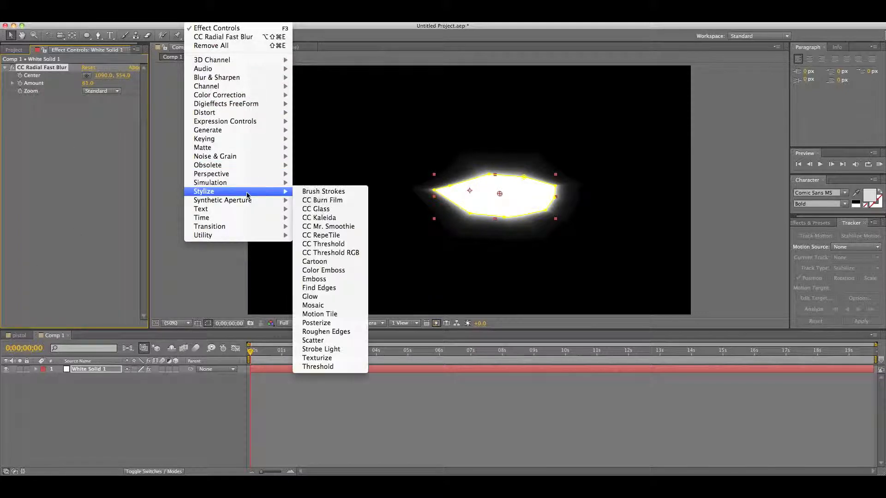
# Add a Glow with orange Color B, Composite Original On Top, based on the alpha channel.
pyautogui.click(310, 296)
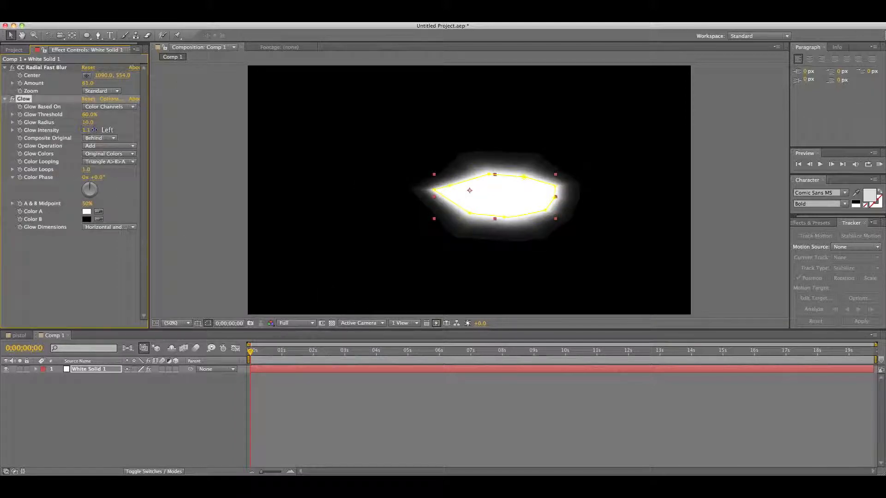
pyautogui.click(86, 221)
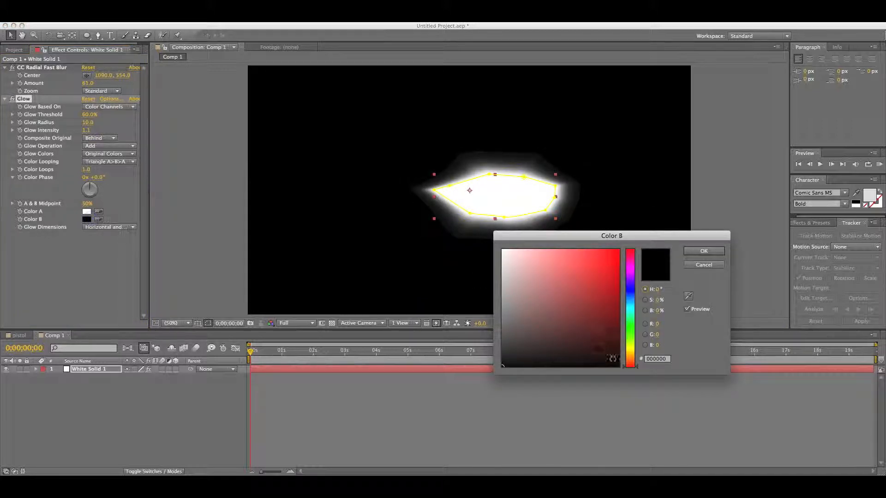
pyautogui.click(630, 362)
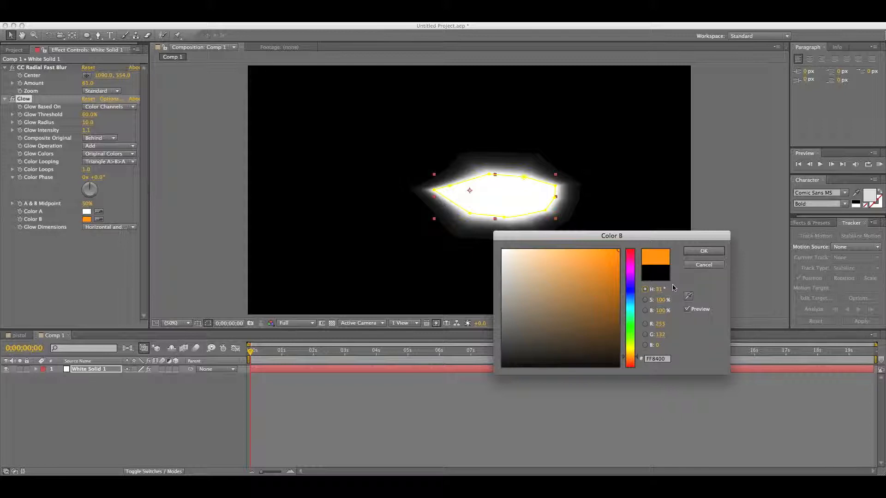
pyautogui.click(702, 251)
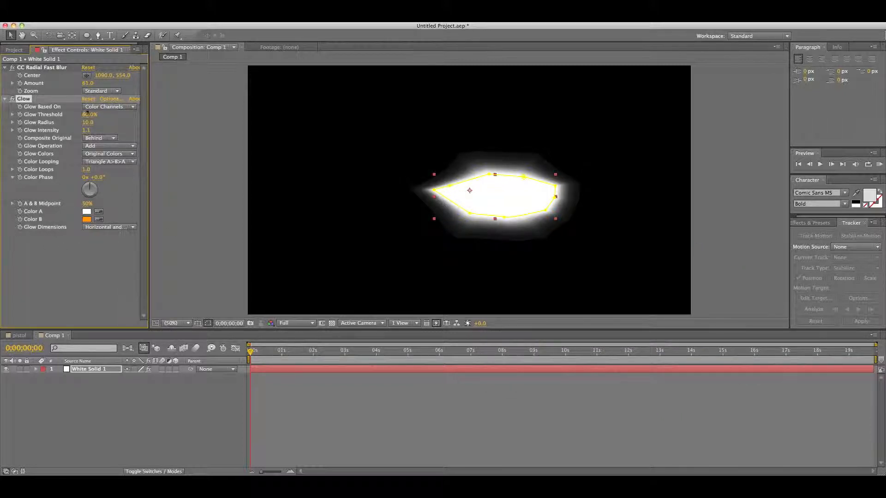
pyautogui.click(99, 137)
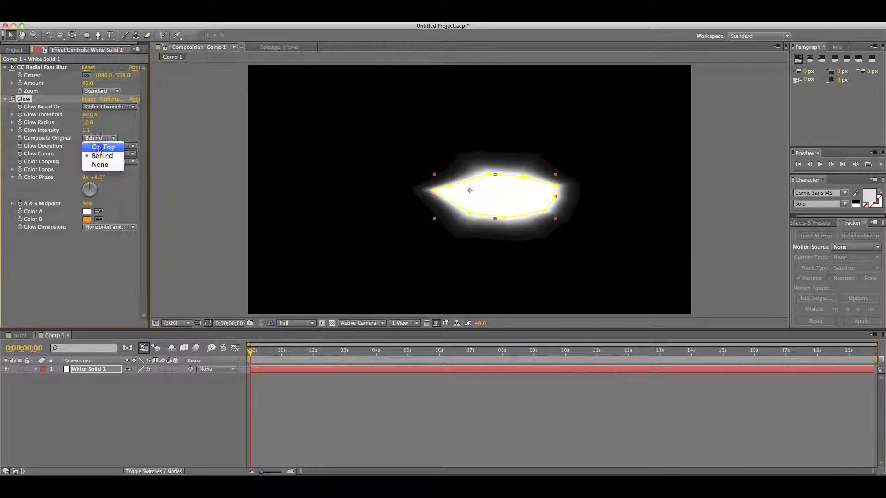
pyautogui.click(105, 147)
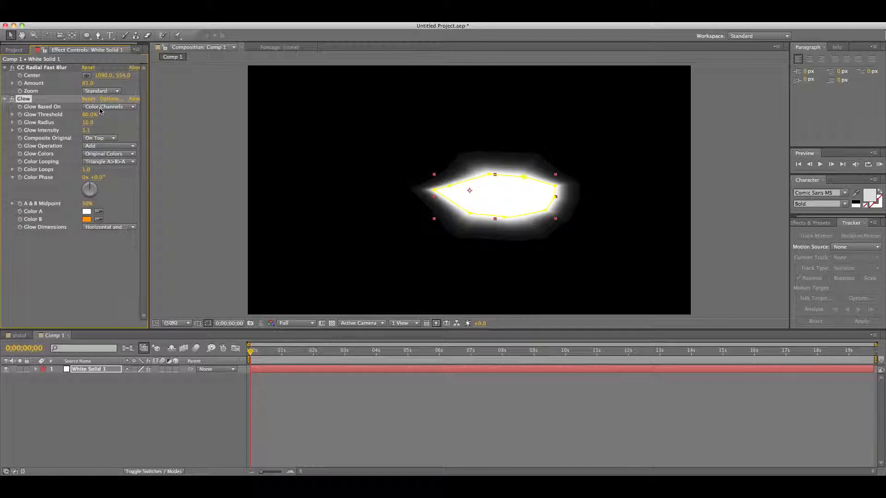
pyautogui.click(107, 107)
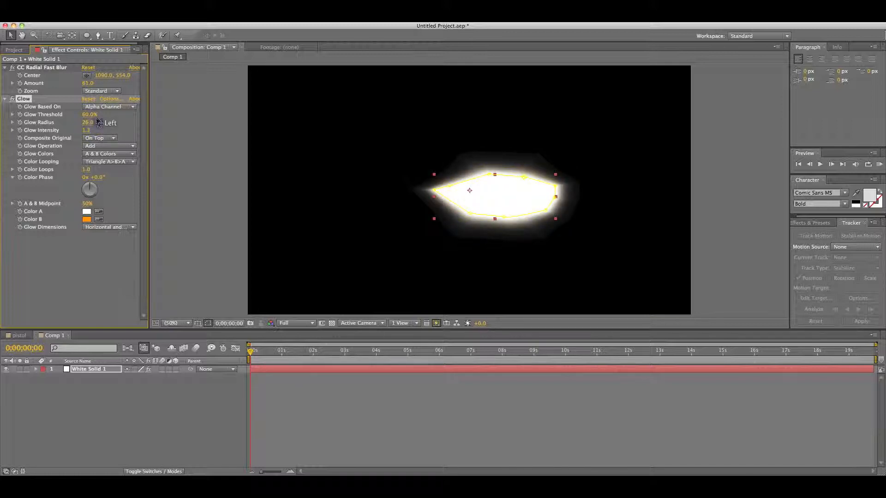
# Raise the glow radius, threshold to about 88%, and intensity for a wider, stronger burst.
pyautogui.moveTo(90, 114); pyautogui.dragTo(99, 115)
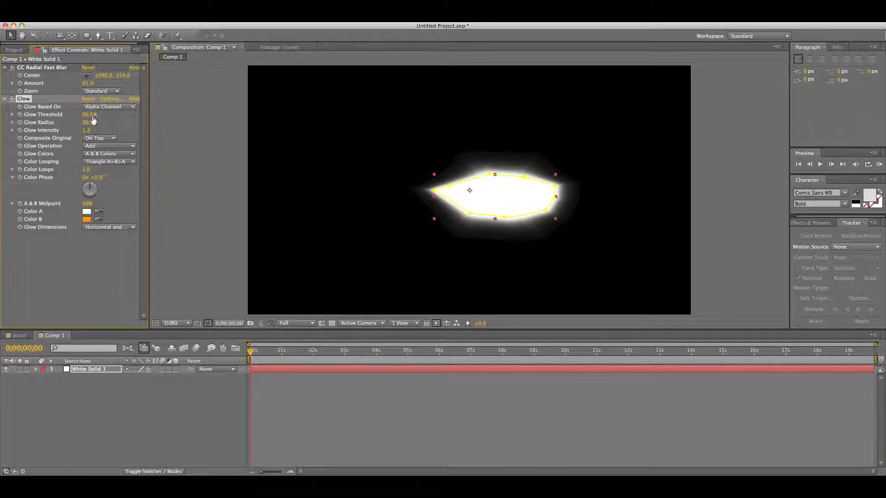
pyautogui.moveTo(90, 114); pyautogui.dragTo(96, 115)
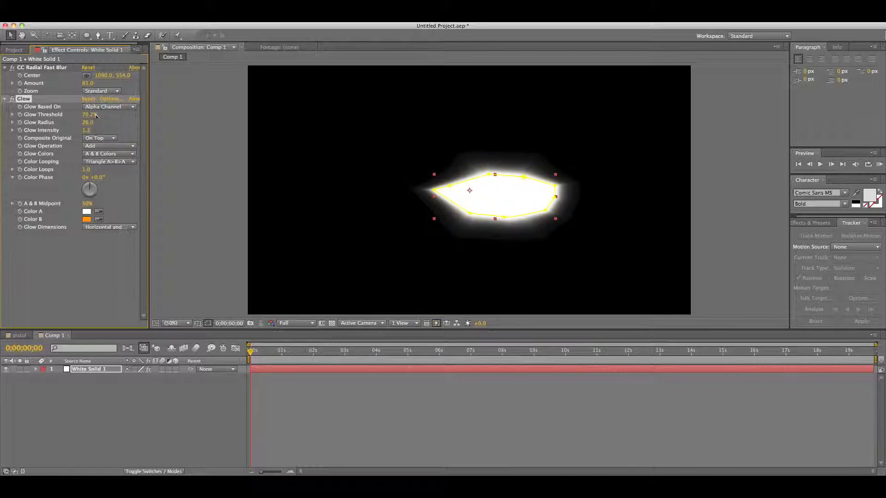
pyautogui.moveTo(89, 114); pyautogui.dragTo(98, 115)
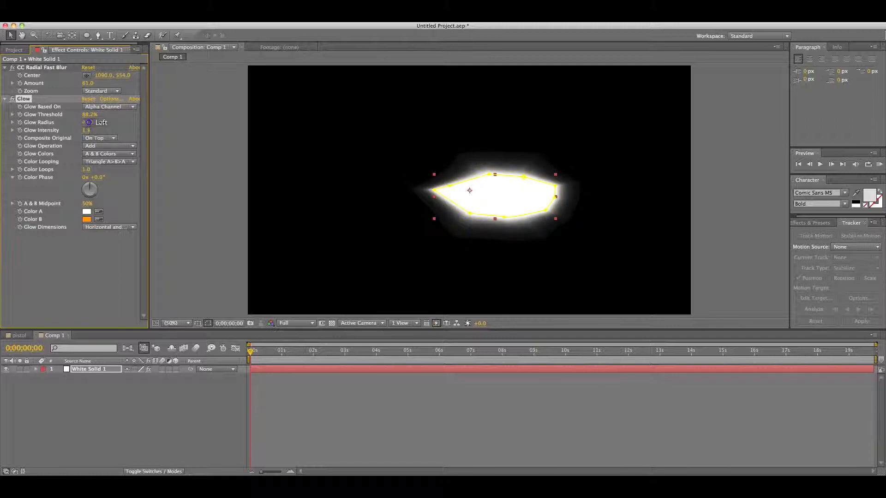
pyautogui.moveTo(88, 122); pyautogui.dragTo(96, 122)
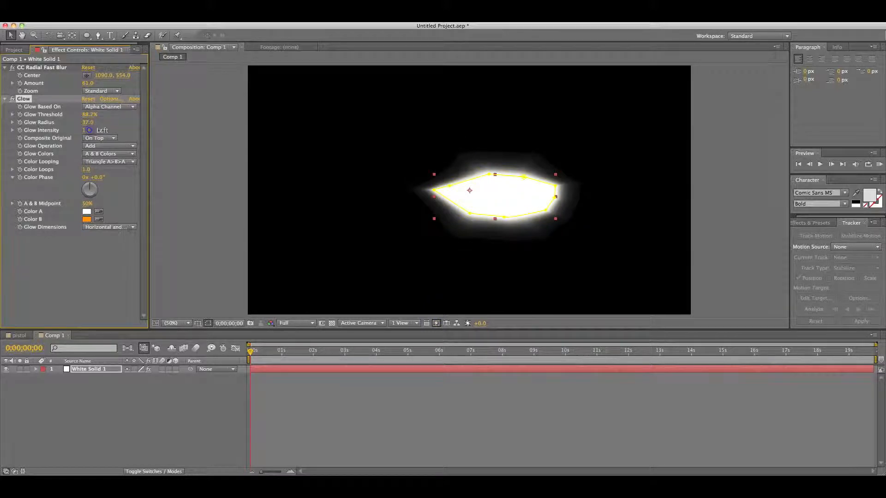
pyautogui.moveTo(86, 130); pyautogui.dragTo(86, 131)
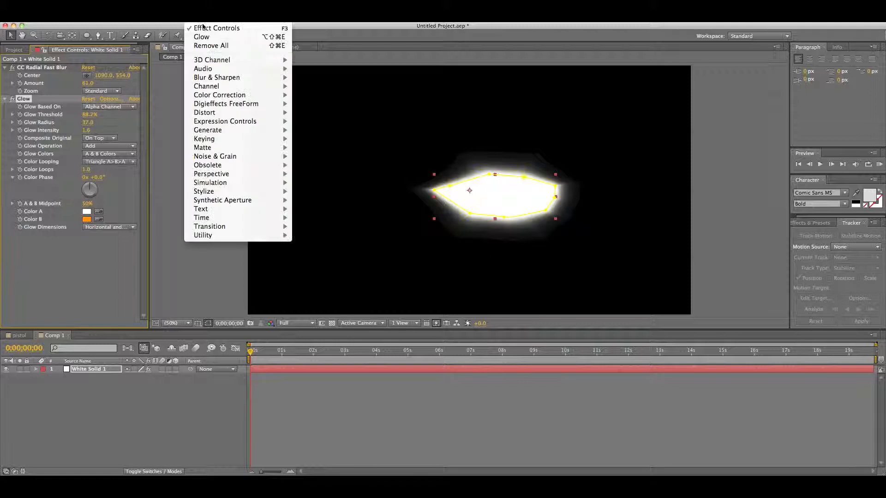
pyautogui.moveTo(206, 85)
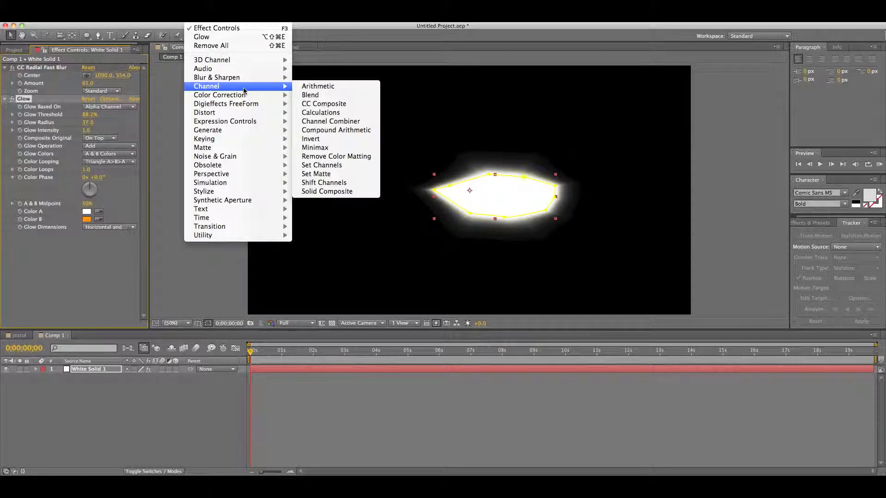
pyautogui.moveTo(226, 105)
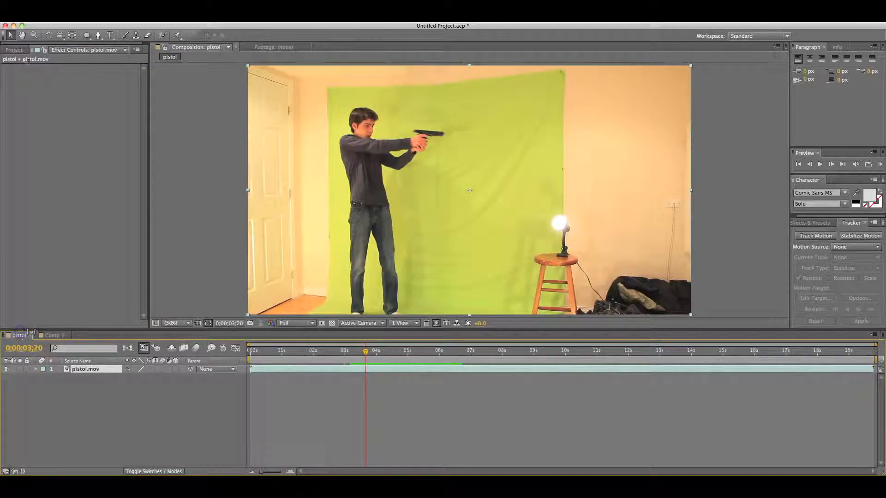
# Place Comp 1 over the pistol footage, flipped horizontally and scaled to -41, 52% at the muzzle.
pyautogui.click(14, 50)
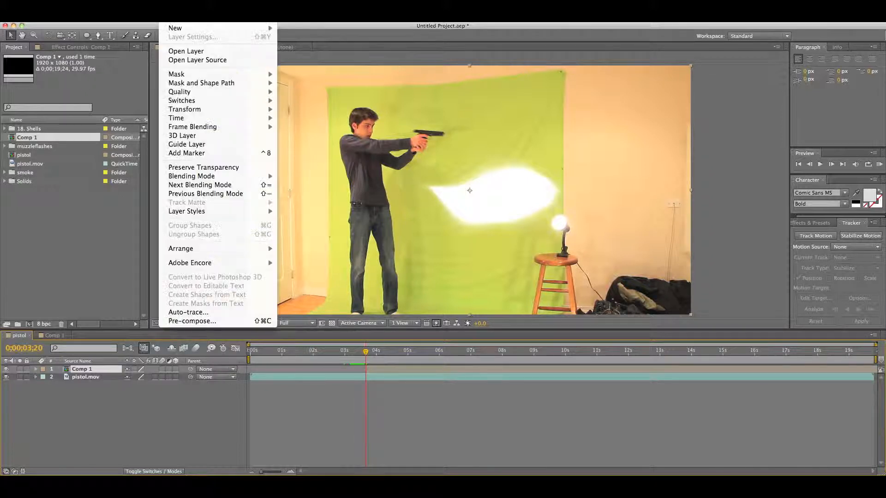
pyautogui.moveTo(185, 109)
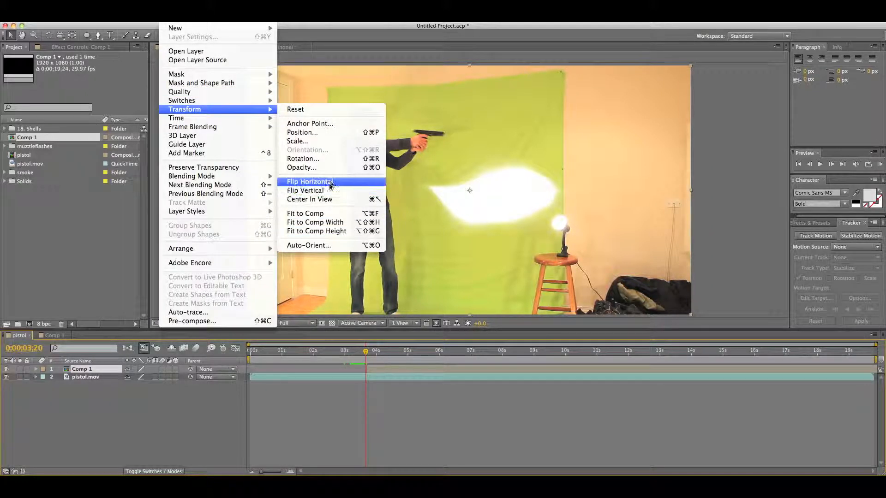
pyautogui.click(311, 182)
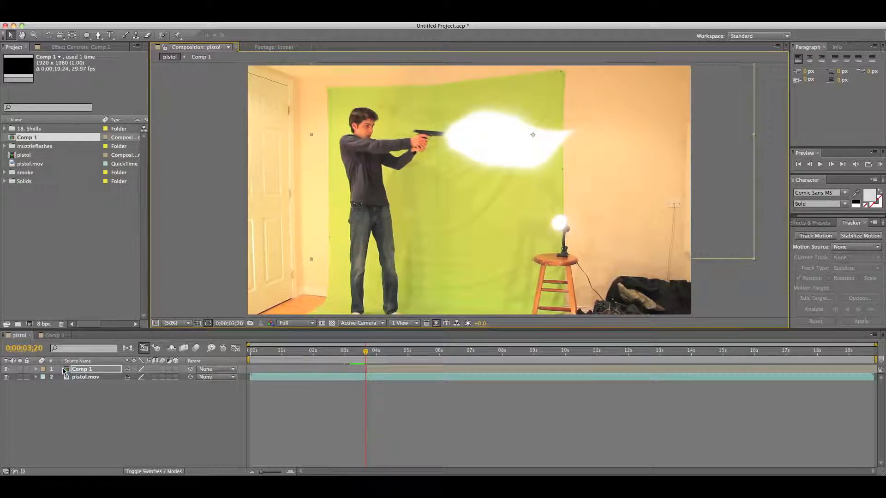
pyautogui.click(35, 369)
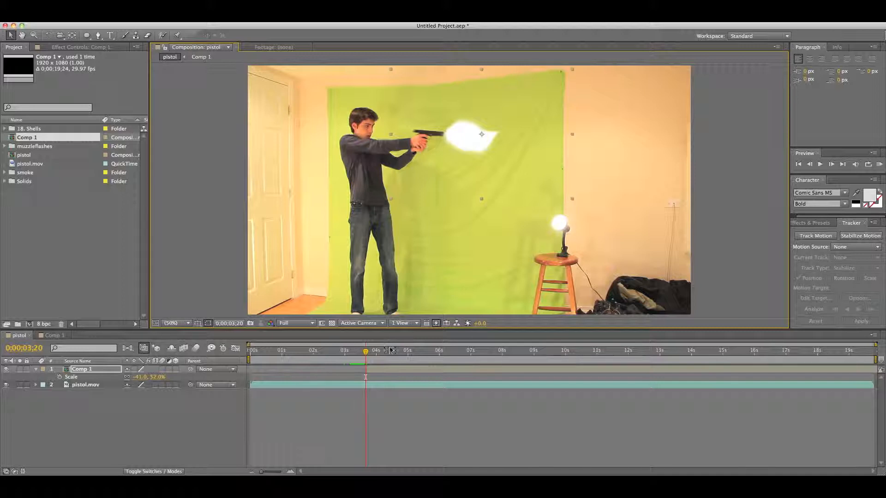
# Duplicate the pistol.mov layer beneath the flash and adjust its blending mode.
pyautogui.click(84, 384)
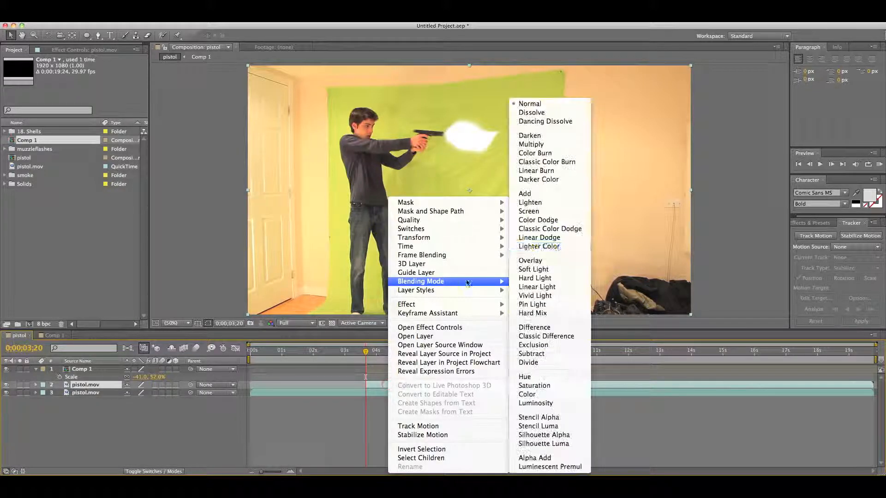
pyautogui.click(524, 193)
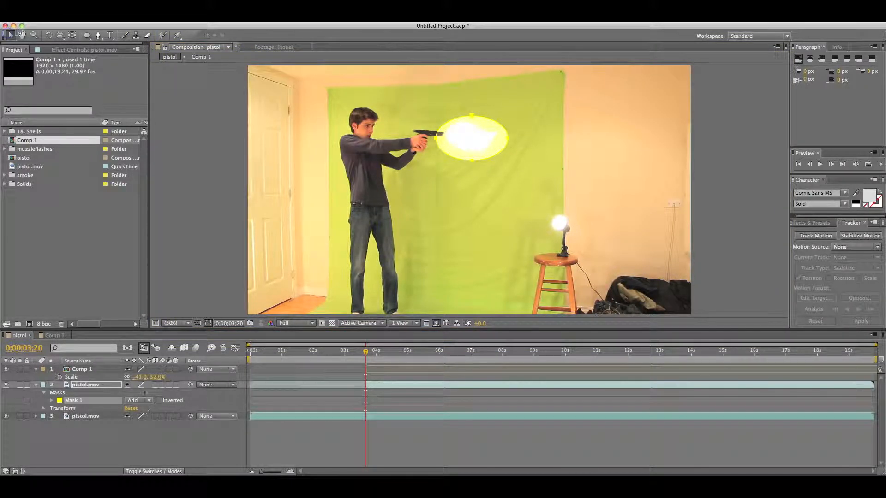
# Feather the muzzle mask to 315 px, review Comp 1's flash effects, and return to the pistol comp.
pyautogui.click(51, 400)
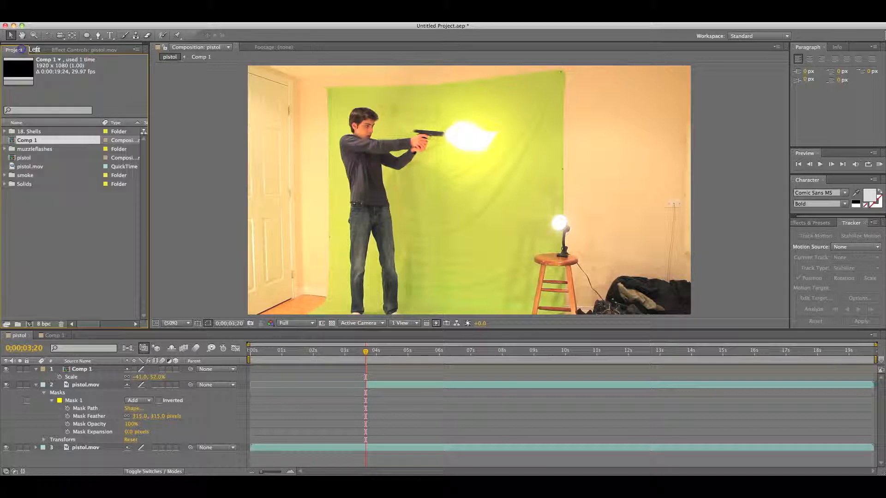
pyautogui.click(55, 336)
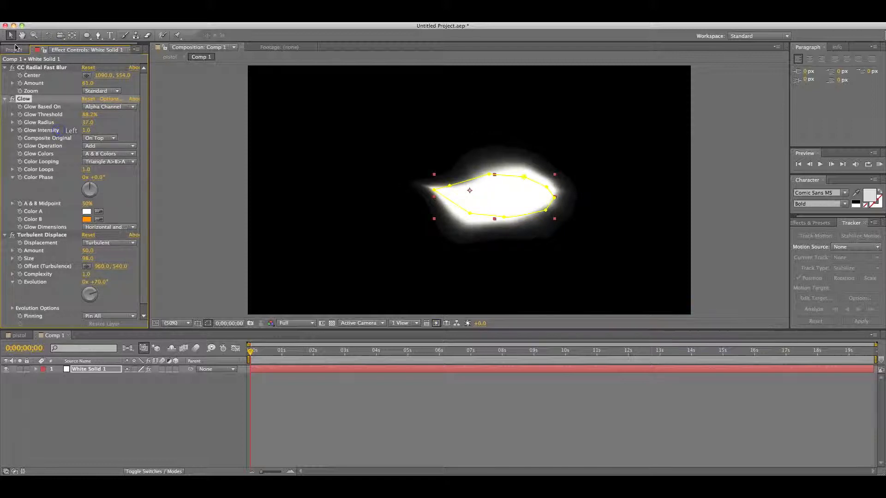
pyautogui.click(14, 50)
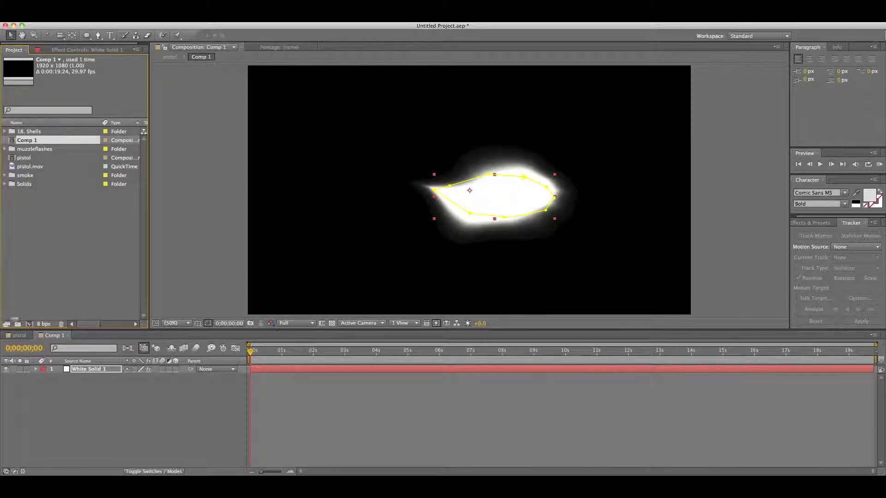
pyautogui.click(170, 56)
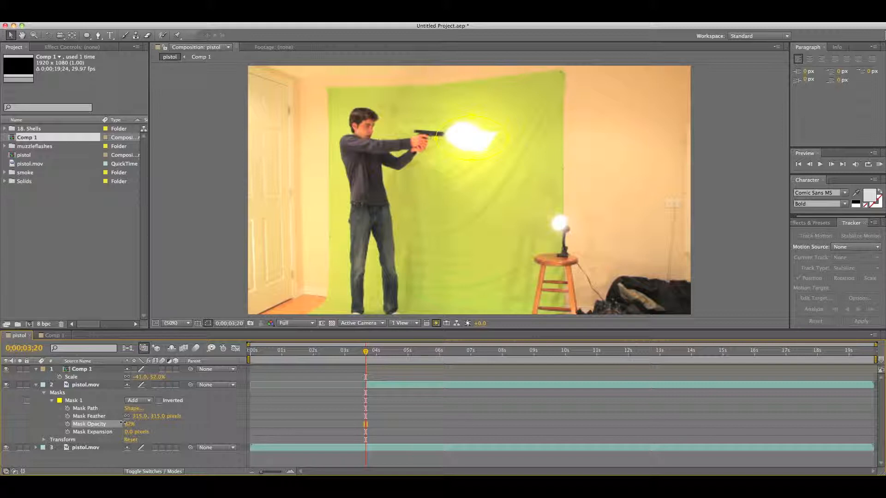
# Keyframe the mask opacity around frame 3:20 so the flash light shows only at the shot.
pyautogui.click(85, 385)
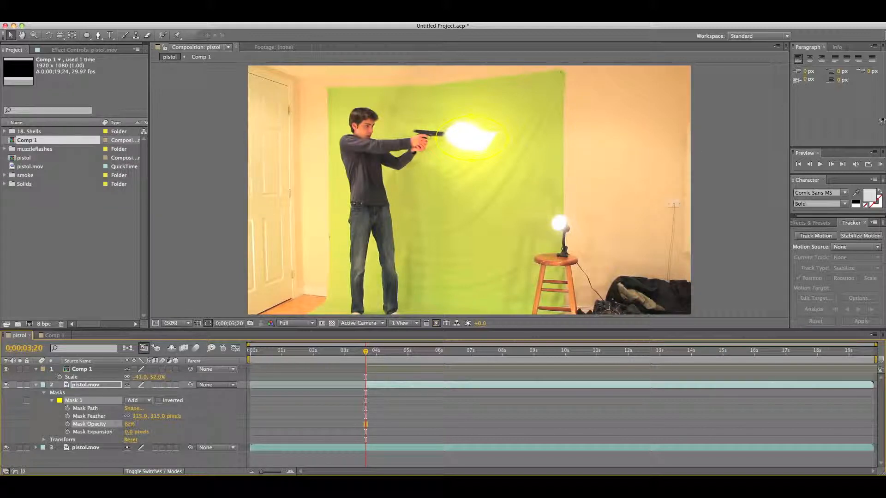
pyautogui.click(90, 424)
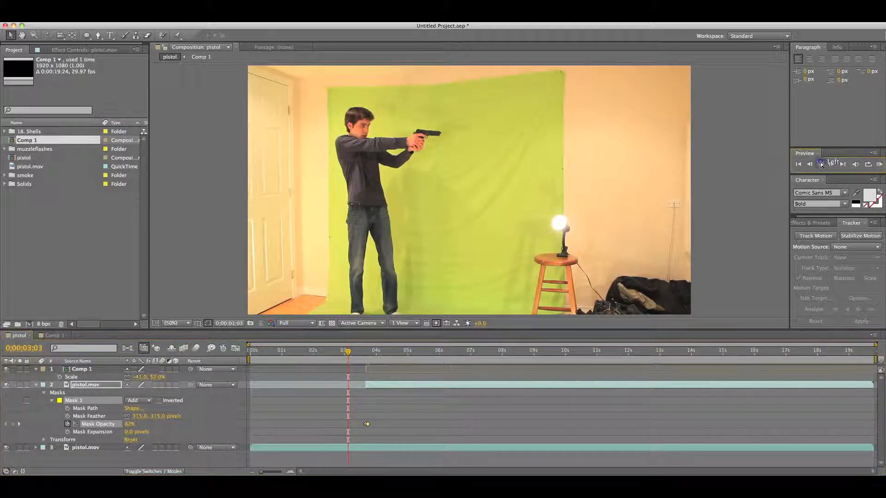
pyautogui.click(821, 164)
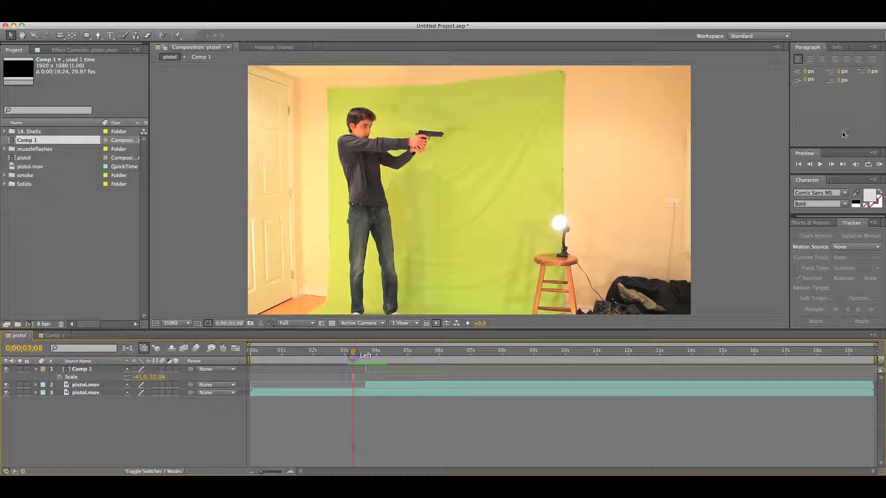
pyautogui.click(821, 165)
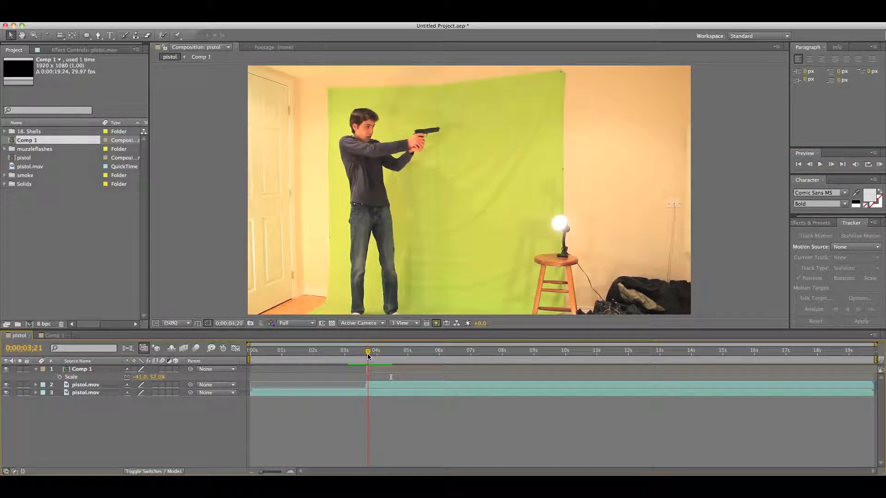
# Bring the HD_Peacemaker_02 smoke clip into the pistol comp, positioned and angled at the muzzle.
pyautogui.click(810, 165)
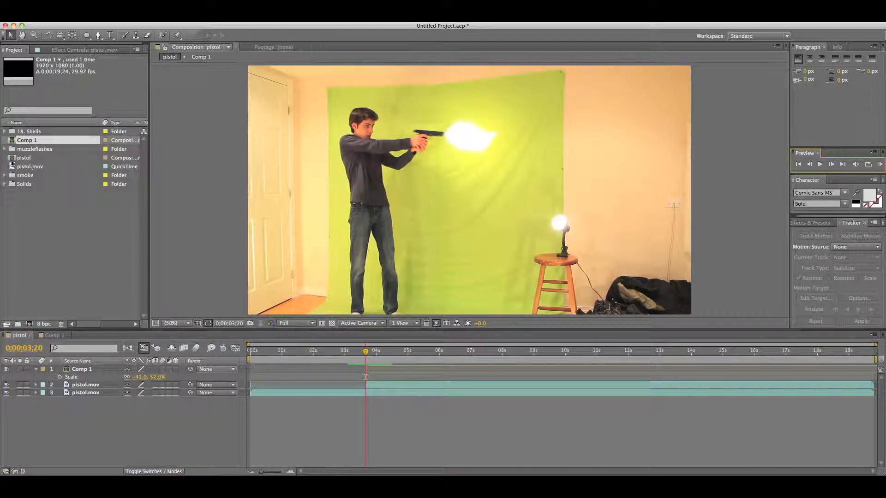
pyautogui.click(4, 175)
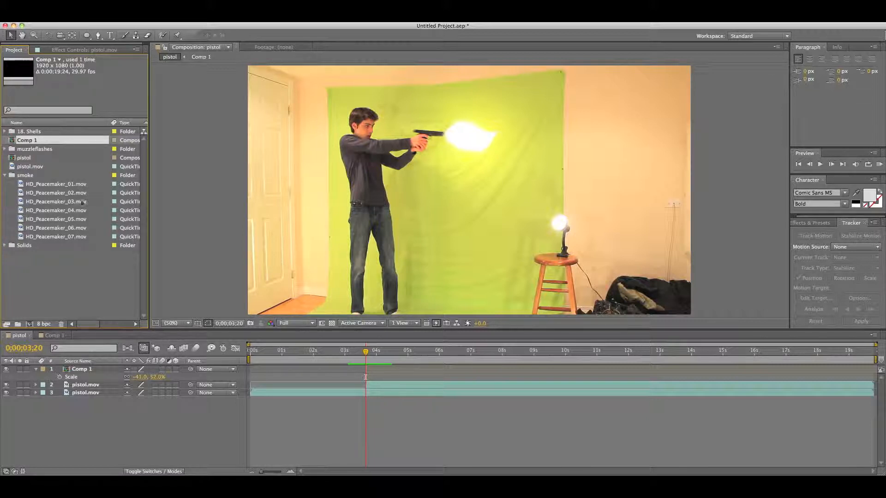
pyautogui.moveTo(58, 213)
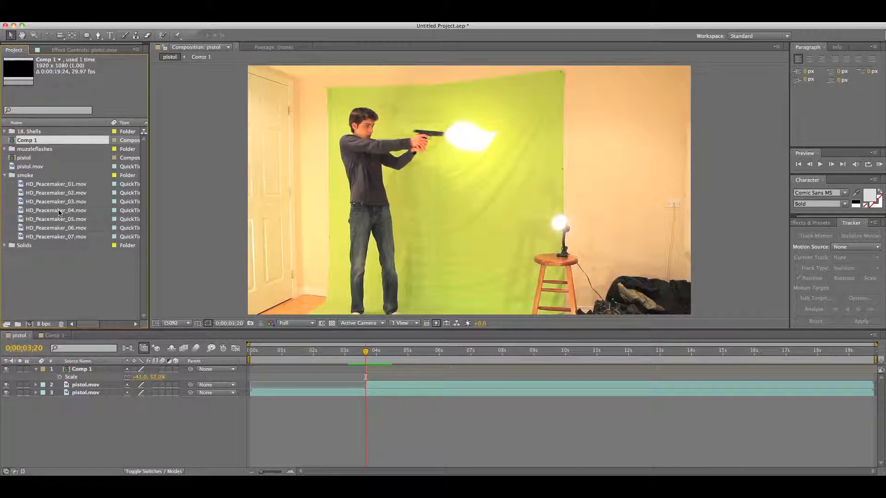
pyautogui.click(57, 210)
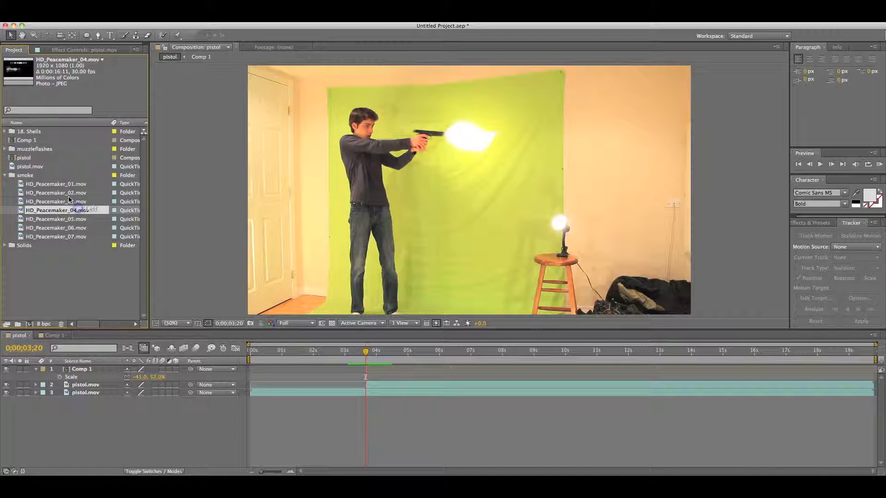
pyautogui.click(56, 193)
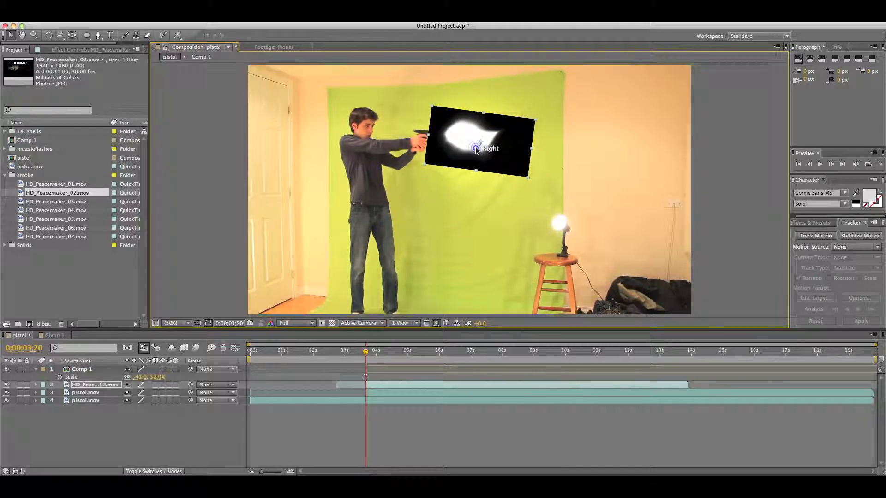
# Blend the smoke layer with Screen to remove its black background, then duplicate it.
pyautogui.rightClick(477, 148)
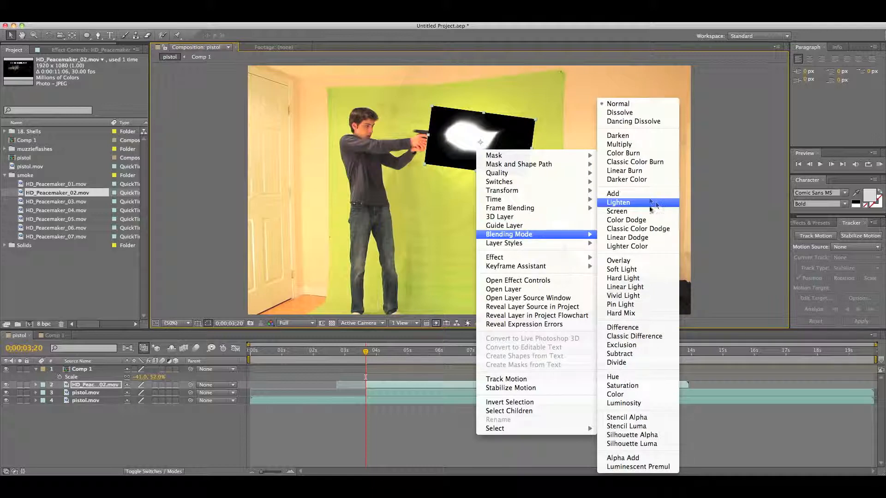
pyautogui.click(617, 202)
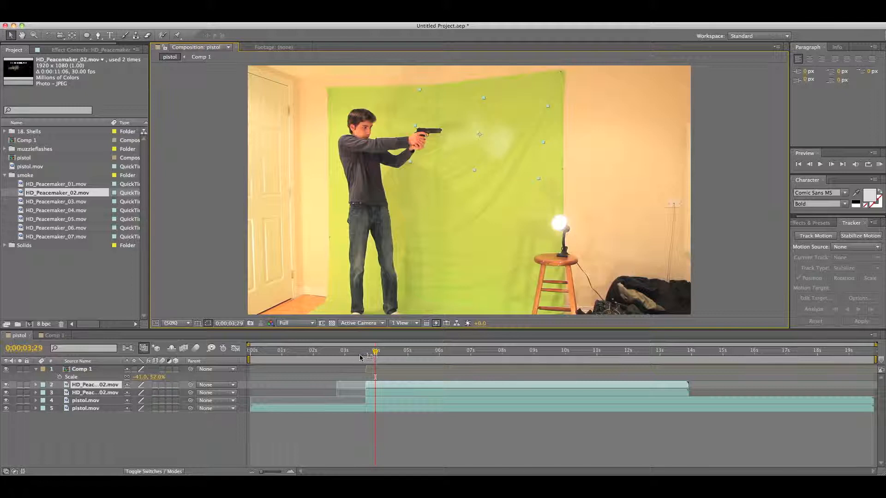
pyautogui.click(820, 165)
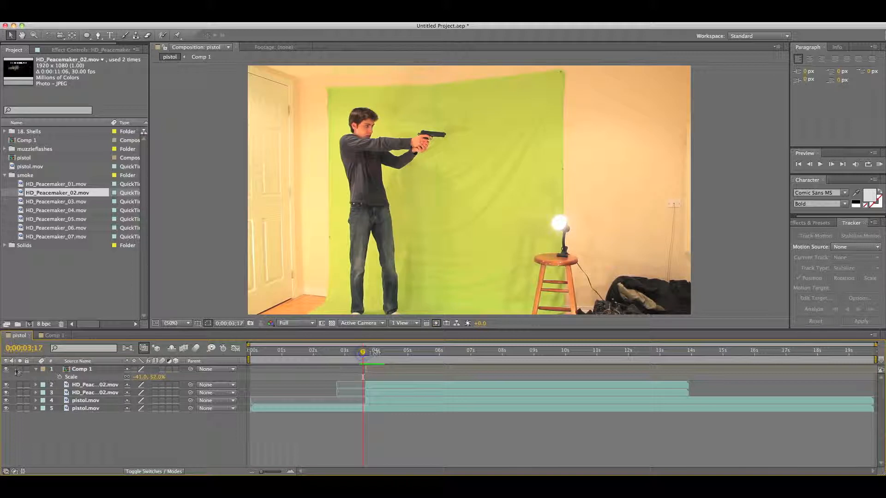
# Add the 45Cal_02 shell clip from the Shells folder, scaled down and placed beside the gun.
pyautogui.click(17, 369)
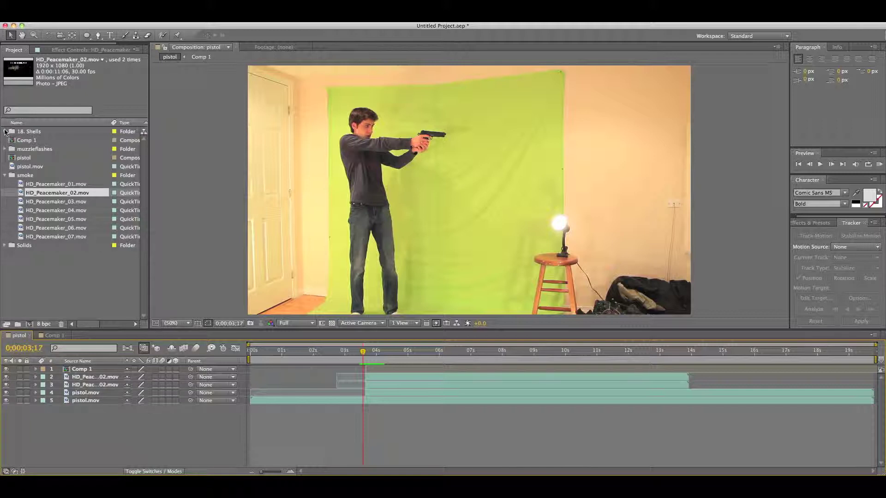
pyautogui.click(4, 131)
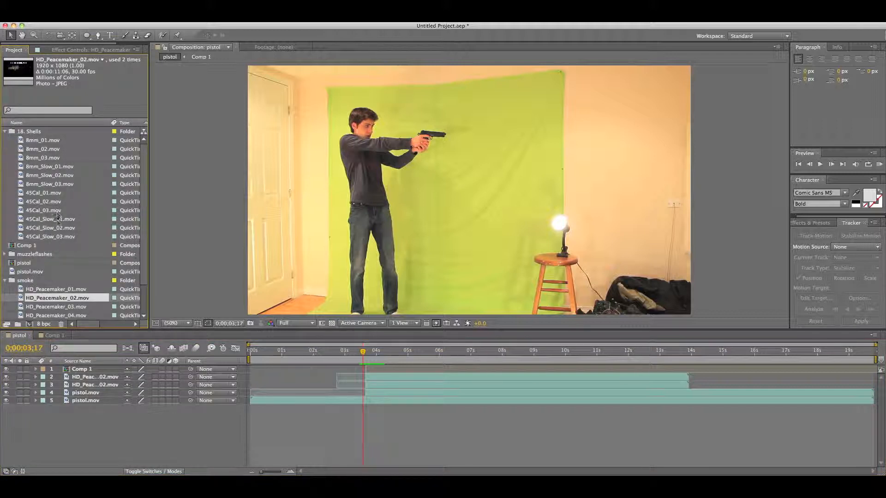
pyautogui.click(43, 201)
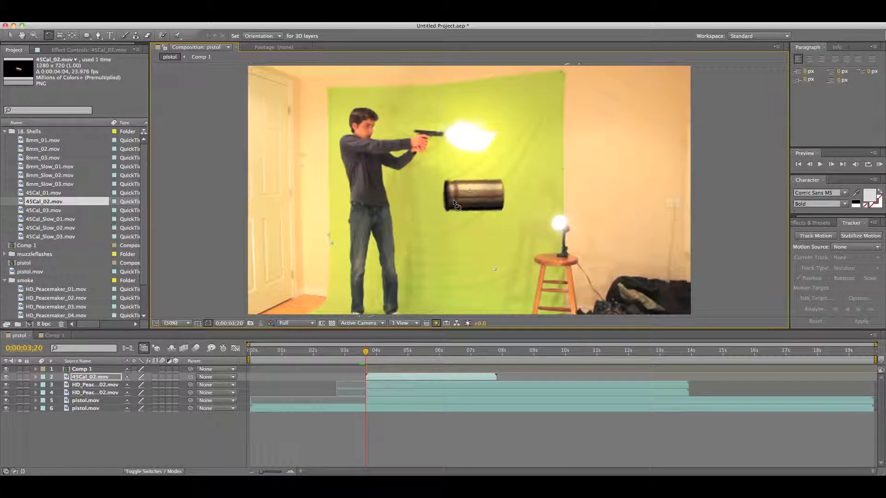
pyautogui.click(171, 323)
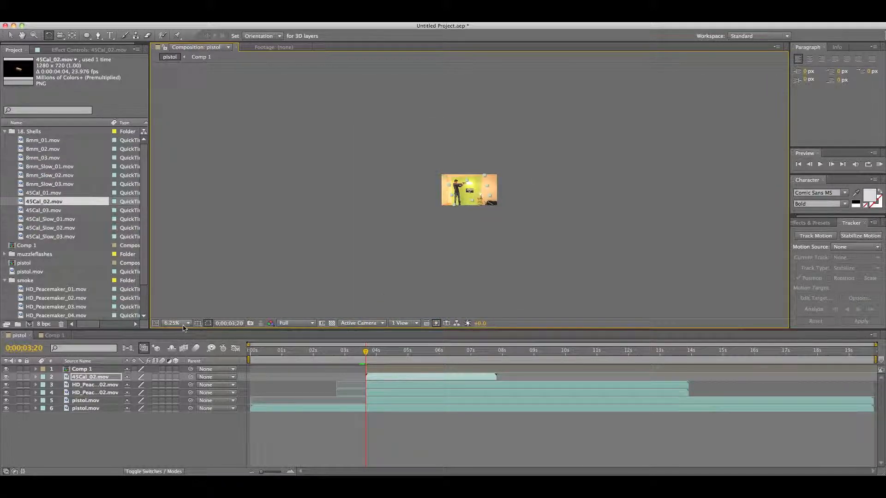
pyautogui.click(173, 323)
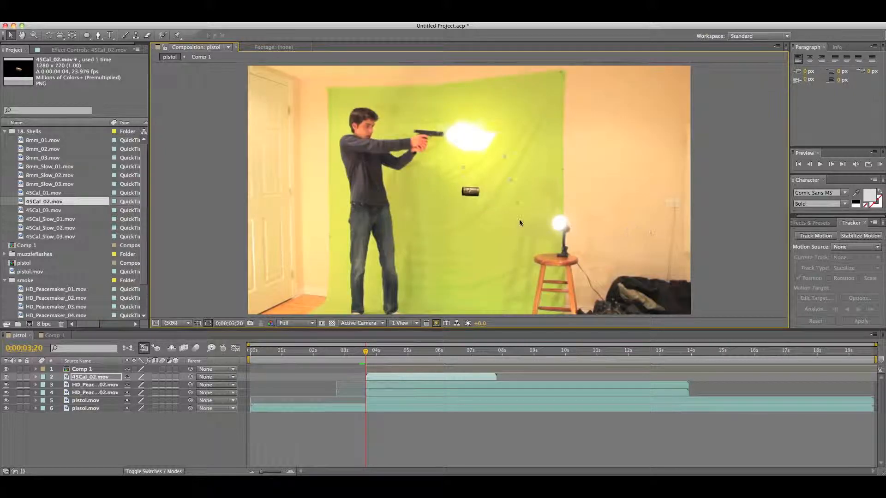
pyautogui.click(470, 192)
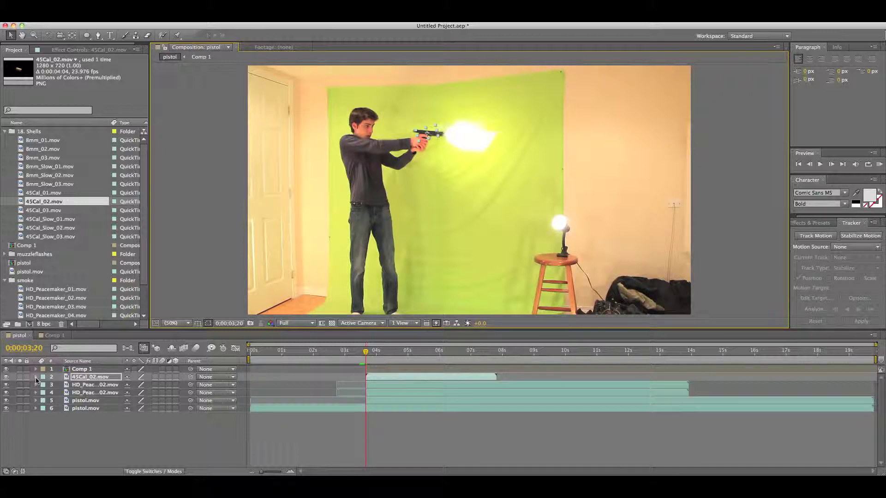
# Keyframe the 45Cal_02 shell's Position at 3:20 when the gun fires, then preview frames around the shot.
pyautogui.click(35, 376)
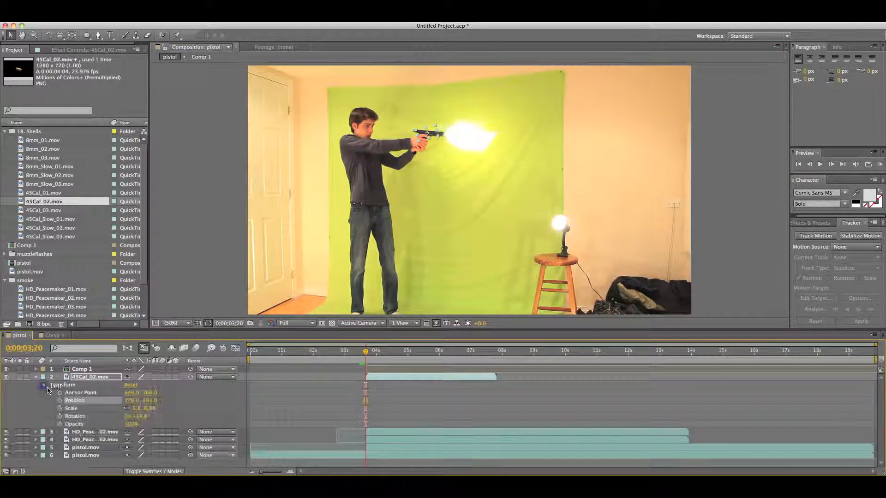
pyautogui.click(59, 401)
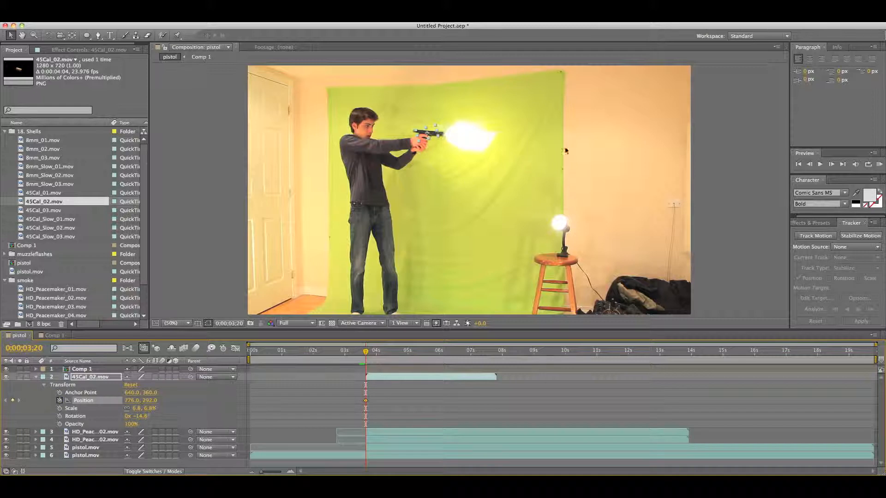
pyautogui.click(821, 164)
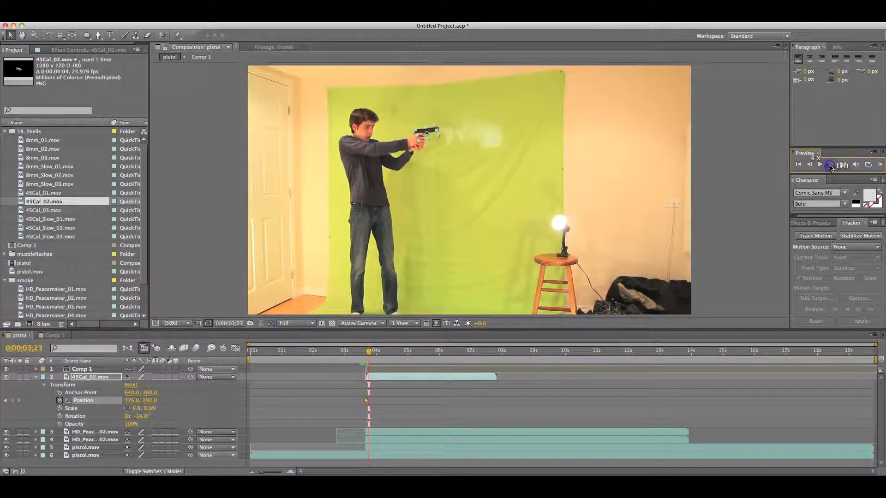
pyautogui.click(820, 164)
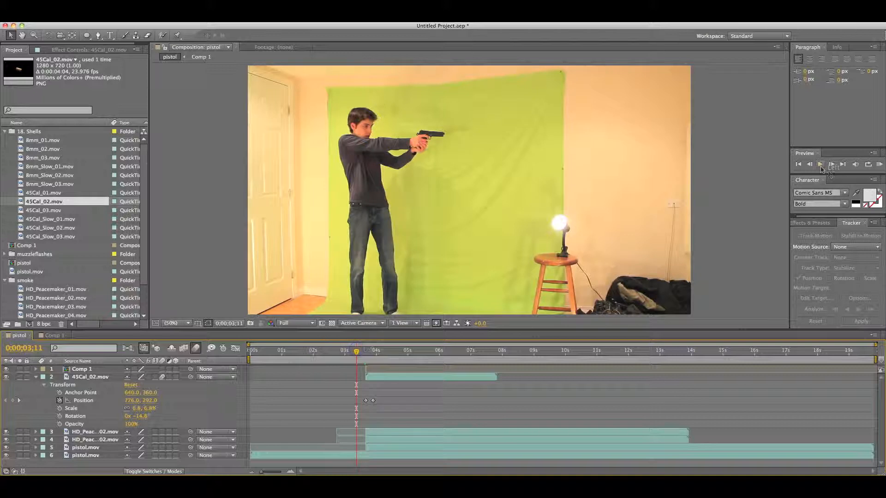
pyautogui.click(821, 165)
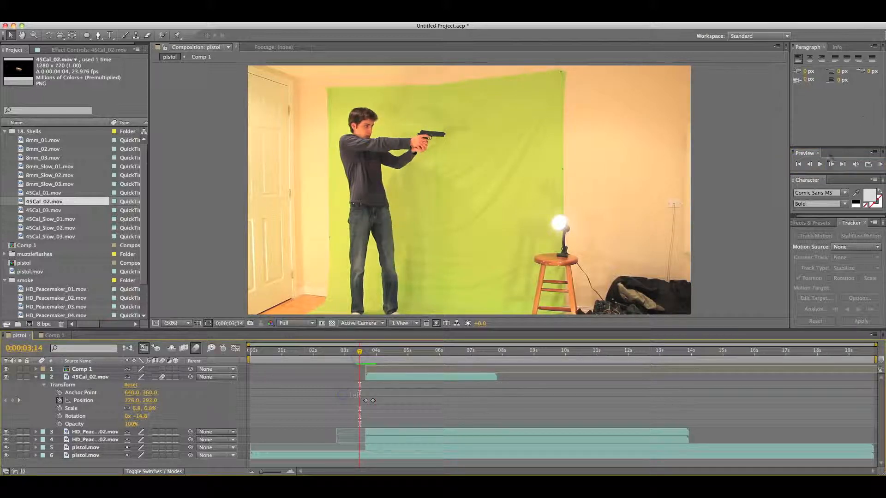
# At 4:07 move the shell to Position 138, 1116 so it flies off the bottom-left of frame.
pyautogui.click(820, 164)
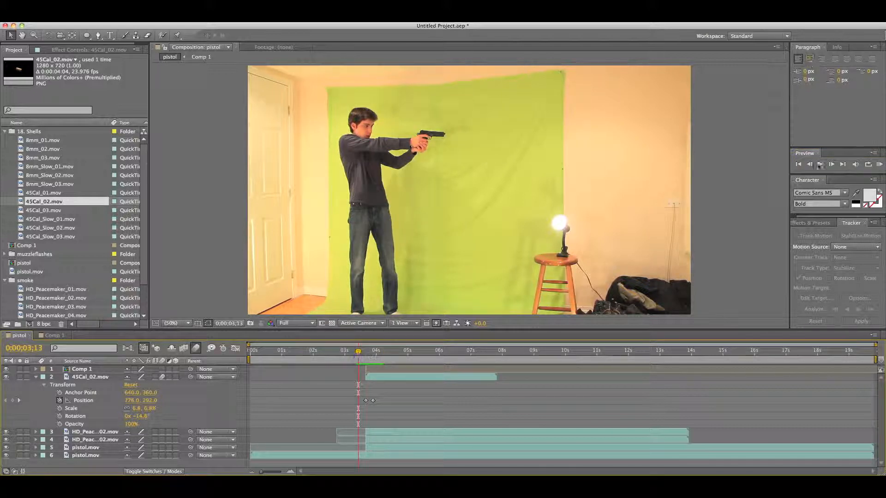
pyautogui.click(819, 164)
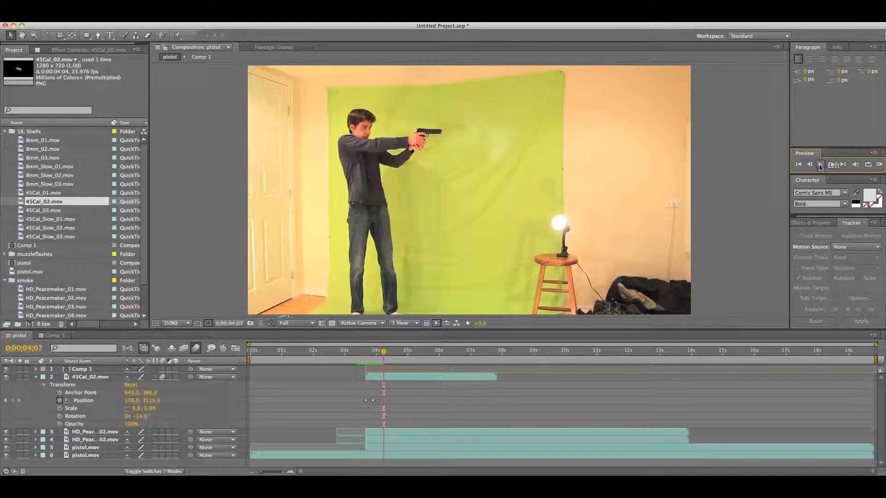
pyautogui.click(820, 164)
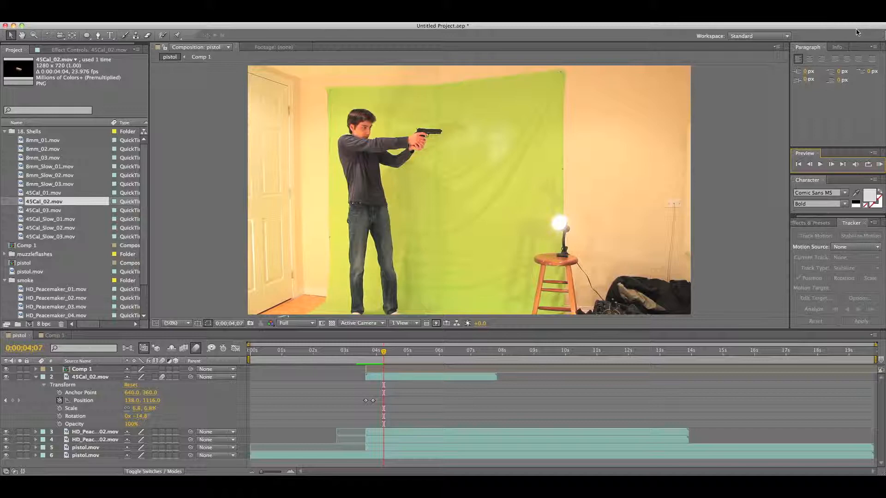
pyautogui.moveTo(782, 309)
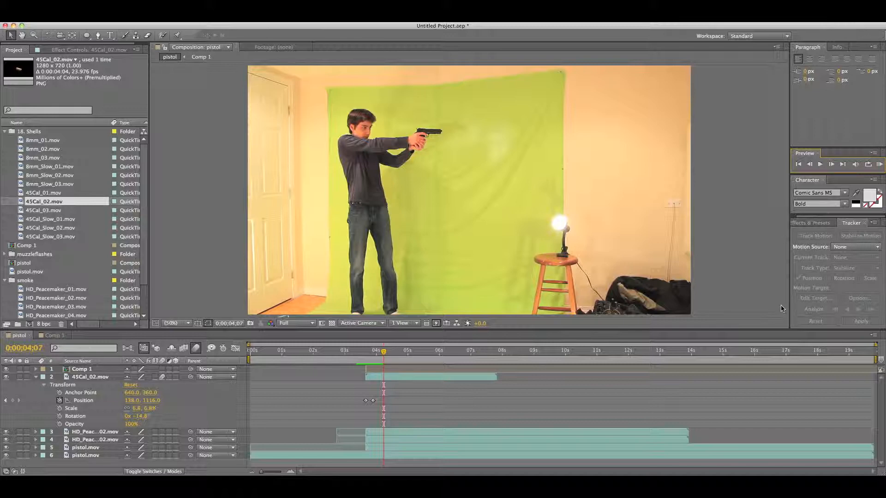